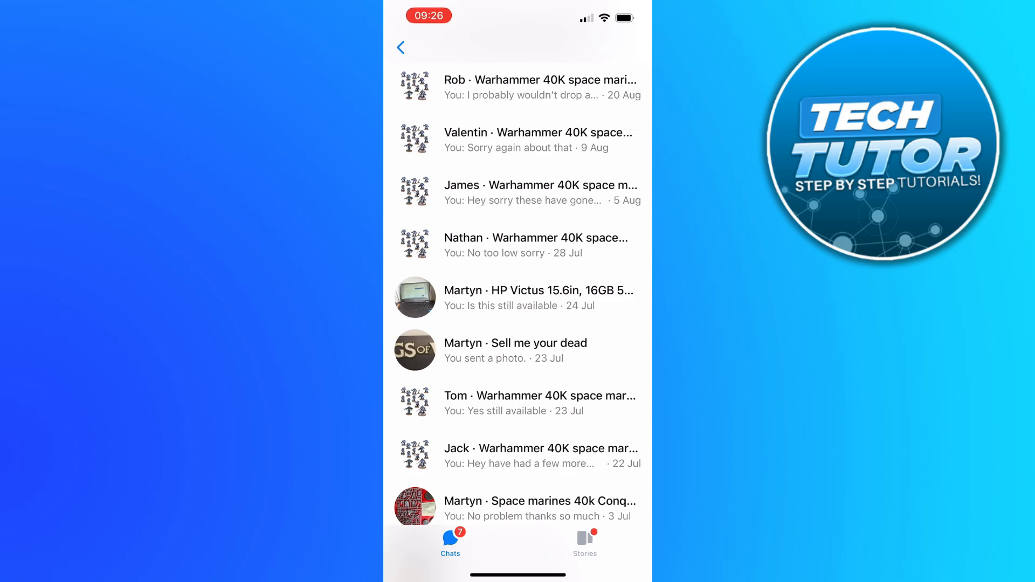
- Delete the 28 Jul Warhammer 40K Marketplace conversation ending 'No too low sorry' from the chat list
scroll(down, 3)
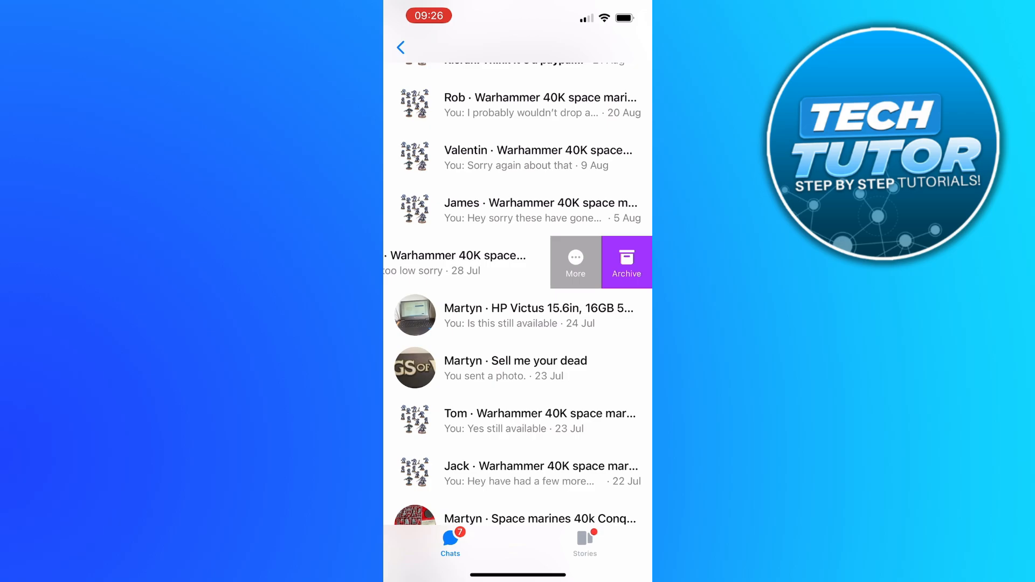
click(575, 261)
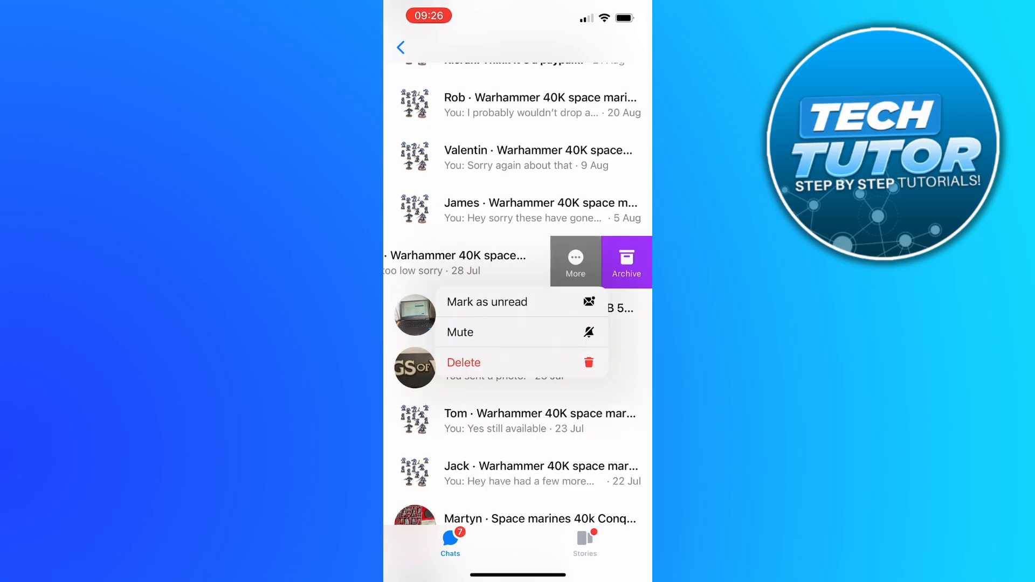
click(464, 362)
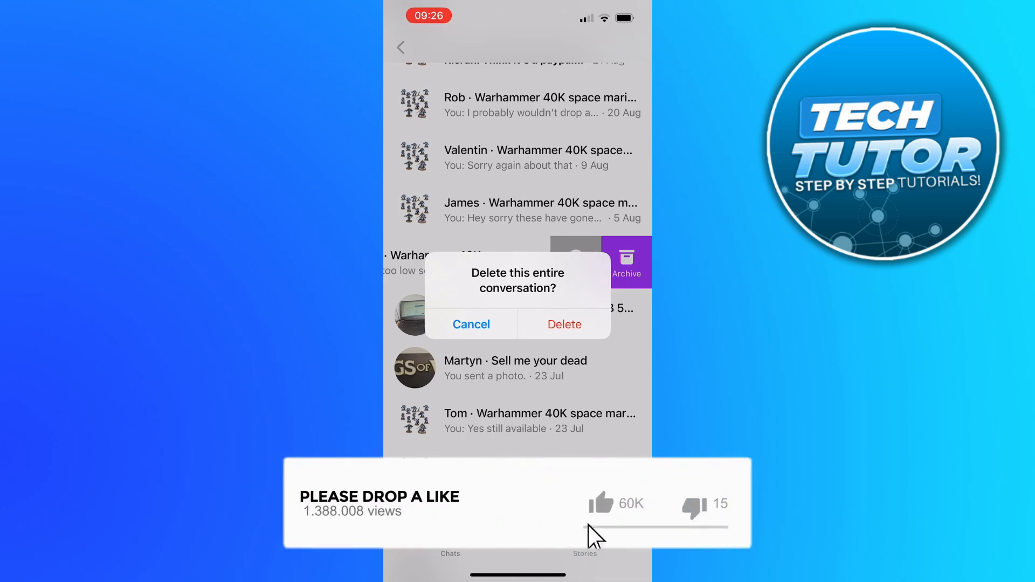
click(471, 325)
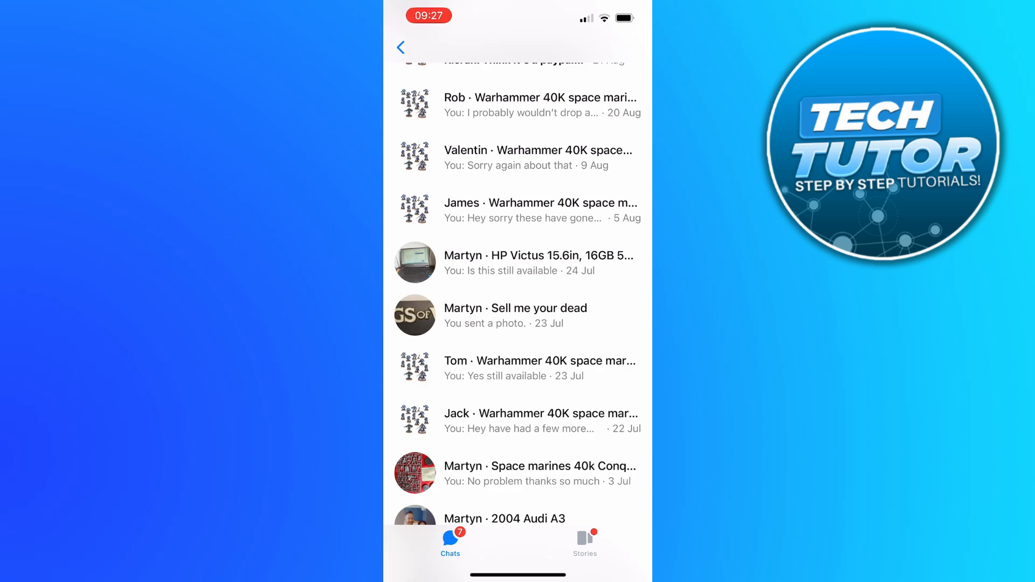
- In the HP Victus laptop chat, unsend the 'Is this still available' message for you only
click(516, 264)
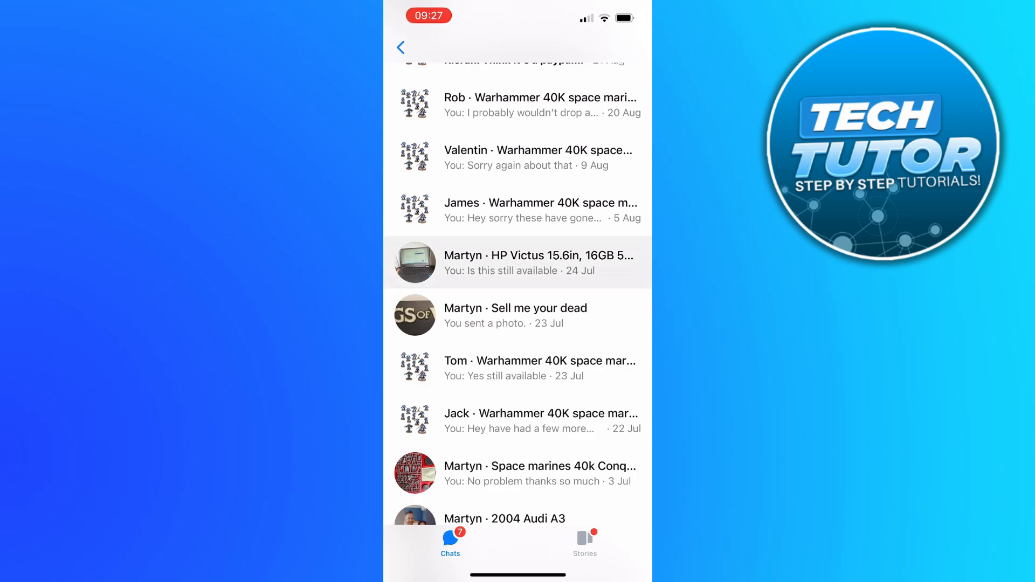
click(516, 262)
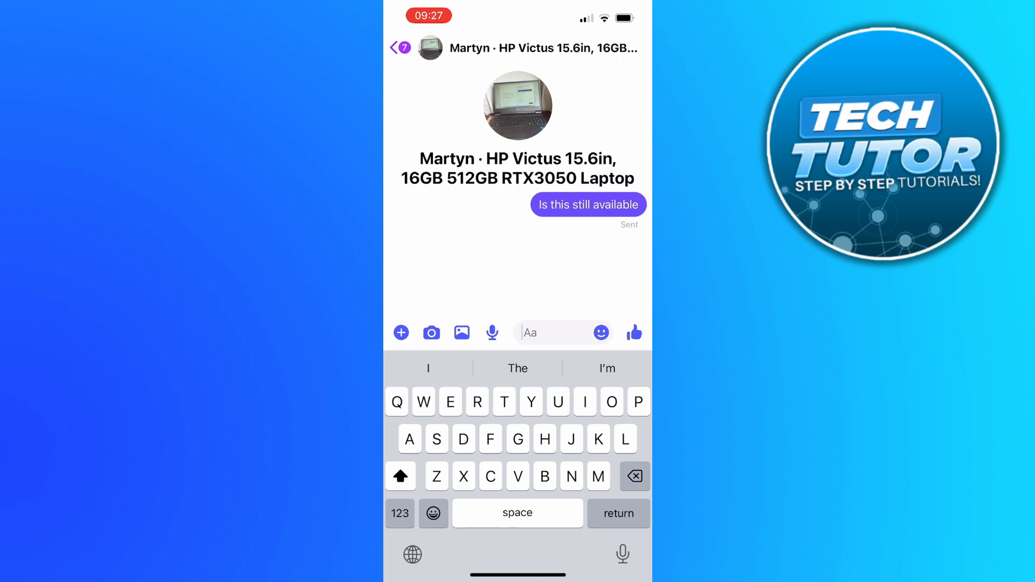
click(580, 204)
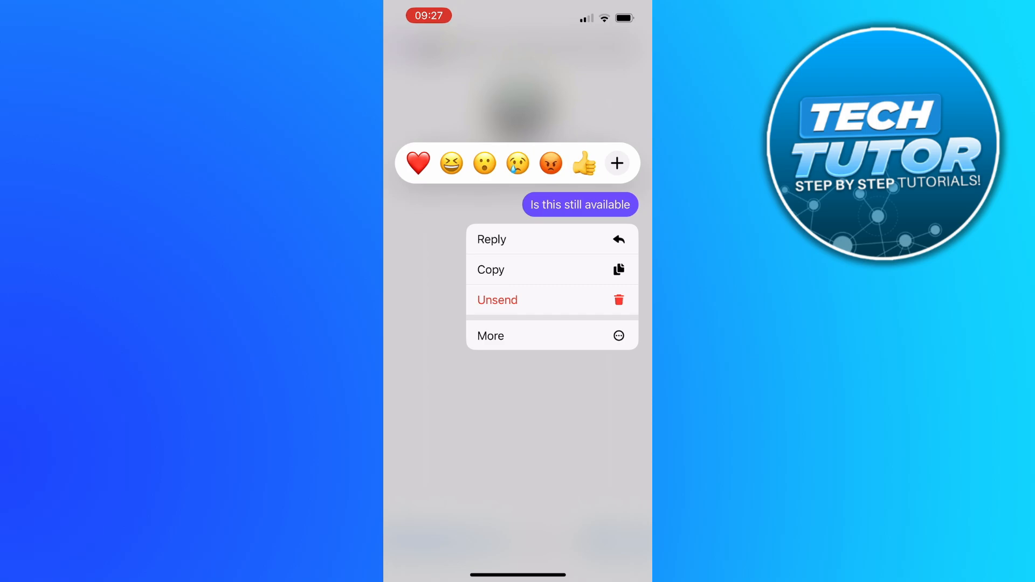
click(497, 300)
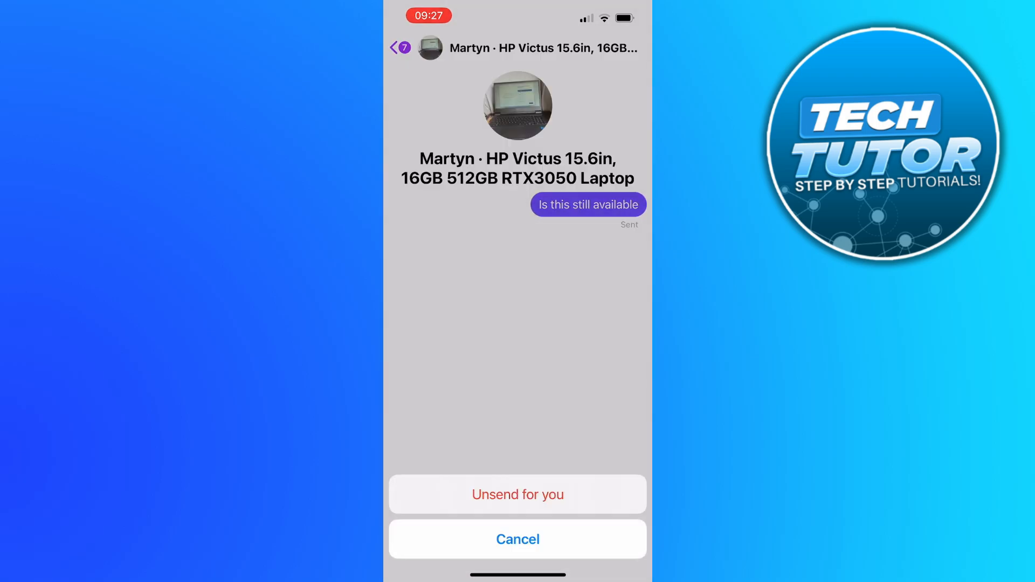
click(518, 539)
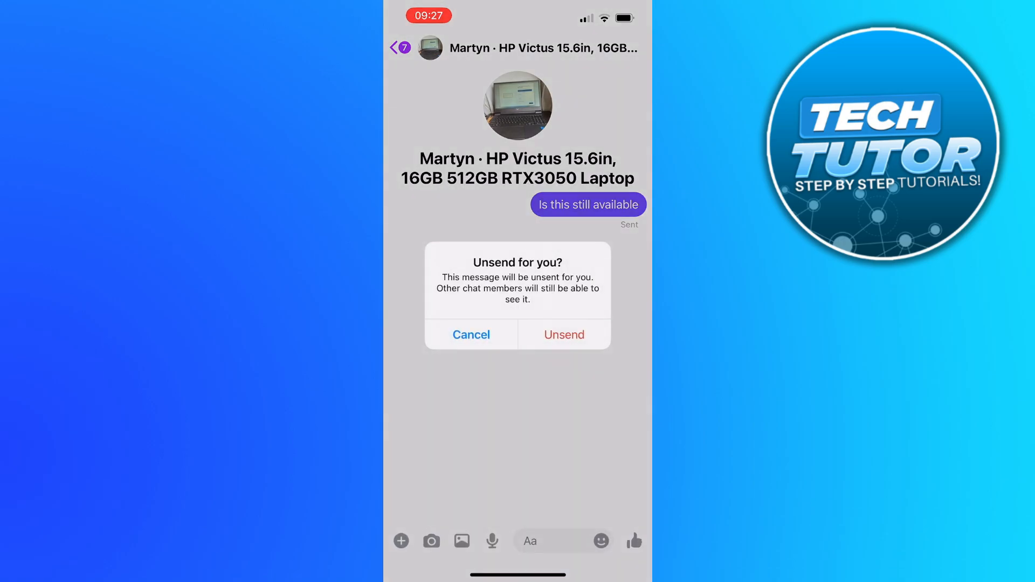
click(471, 334)
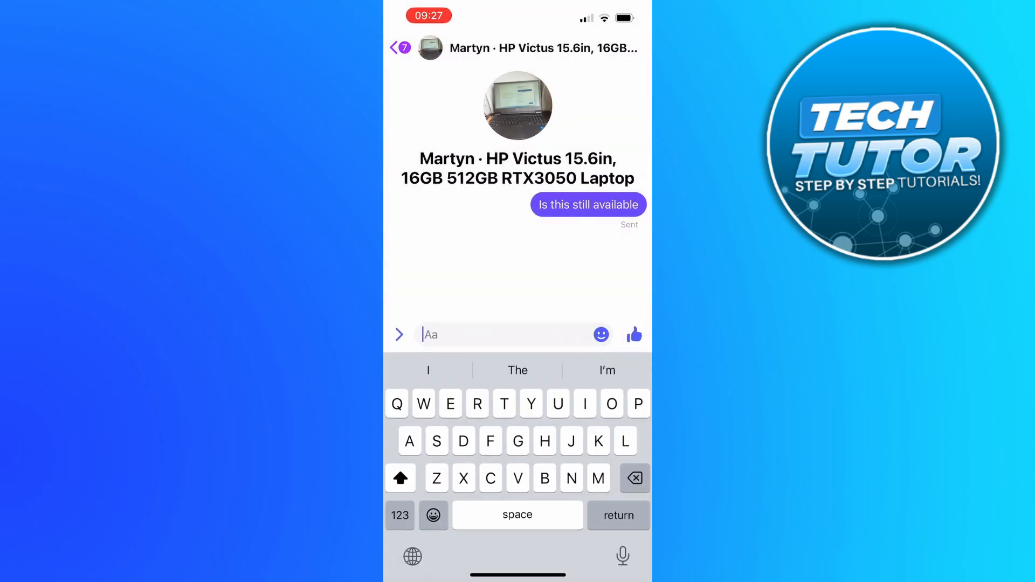